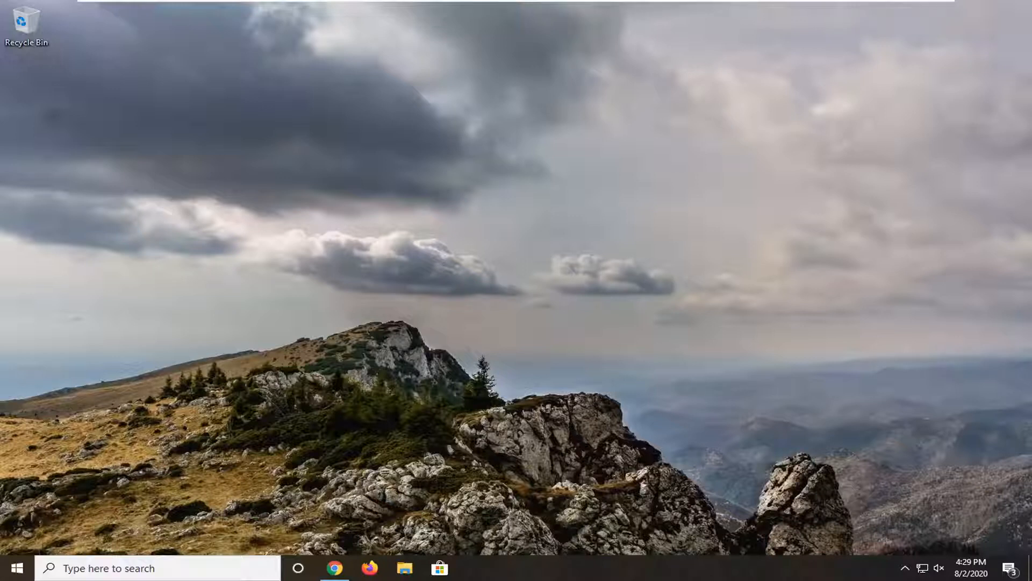
mouse_move(281, 390)
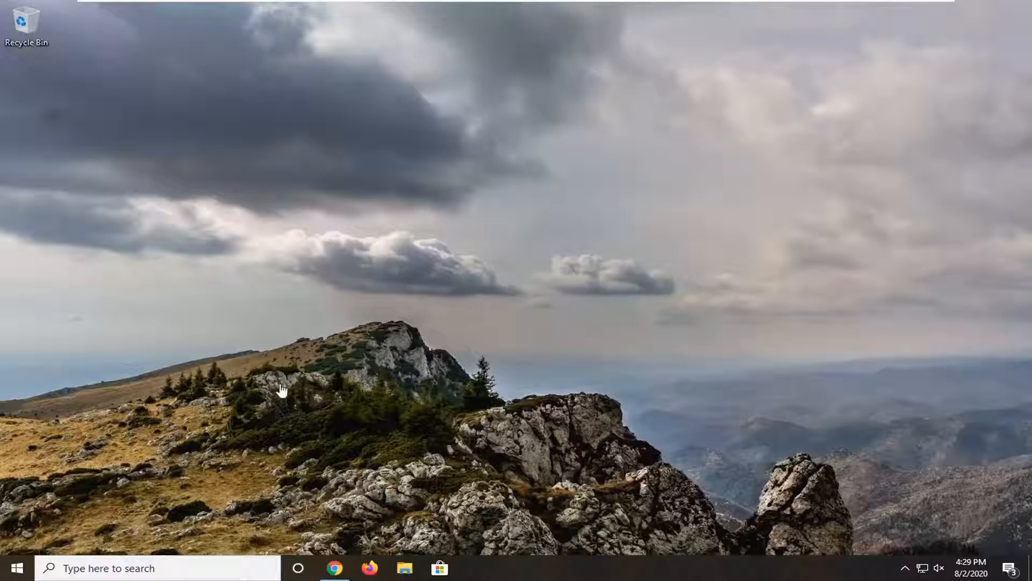
Bring up the Start menu from the taskbar
left_click(12, 568)
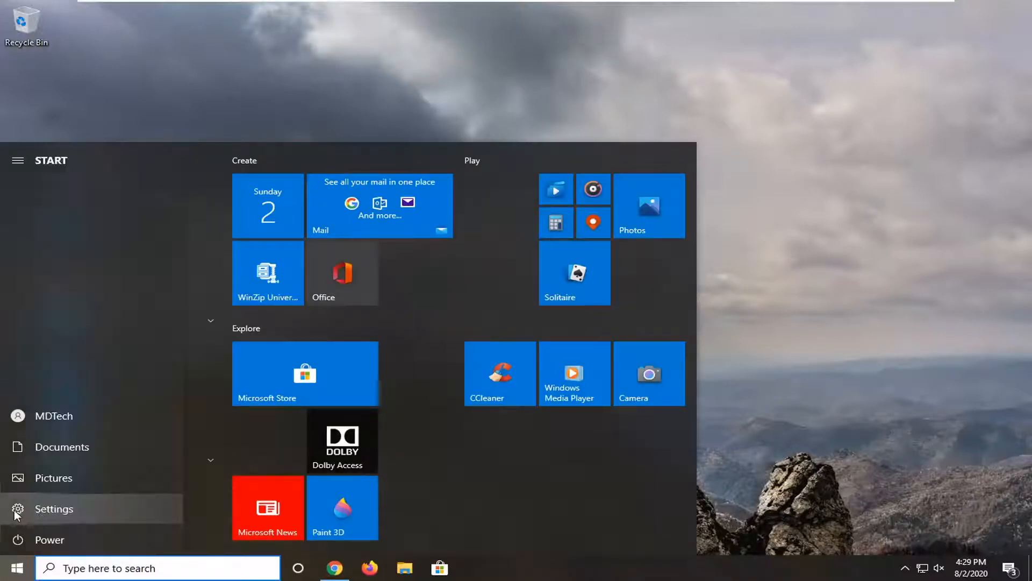
mouse_move(65, 519)
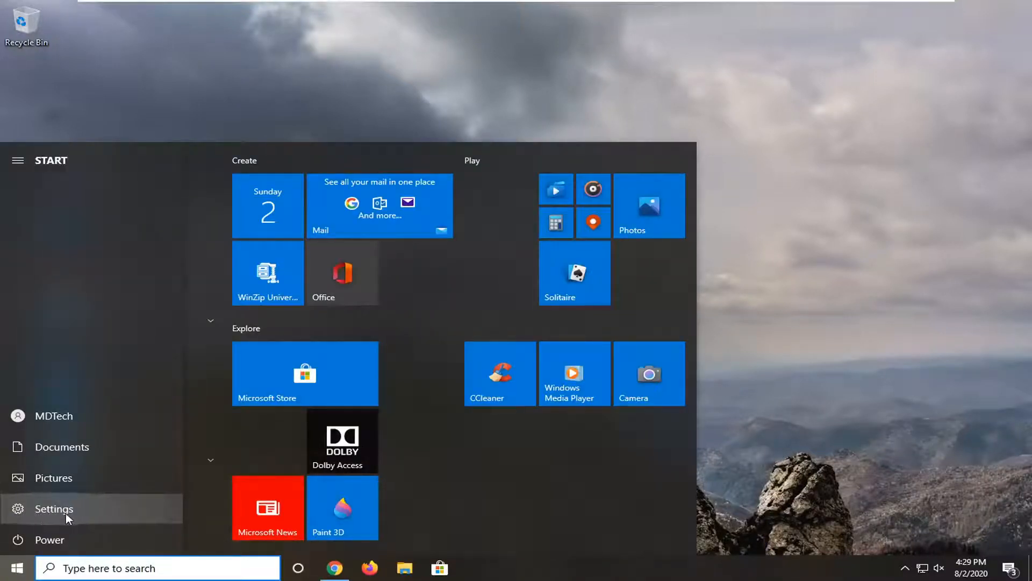
mouse_move(84, 497)
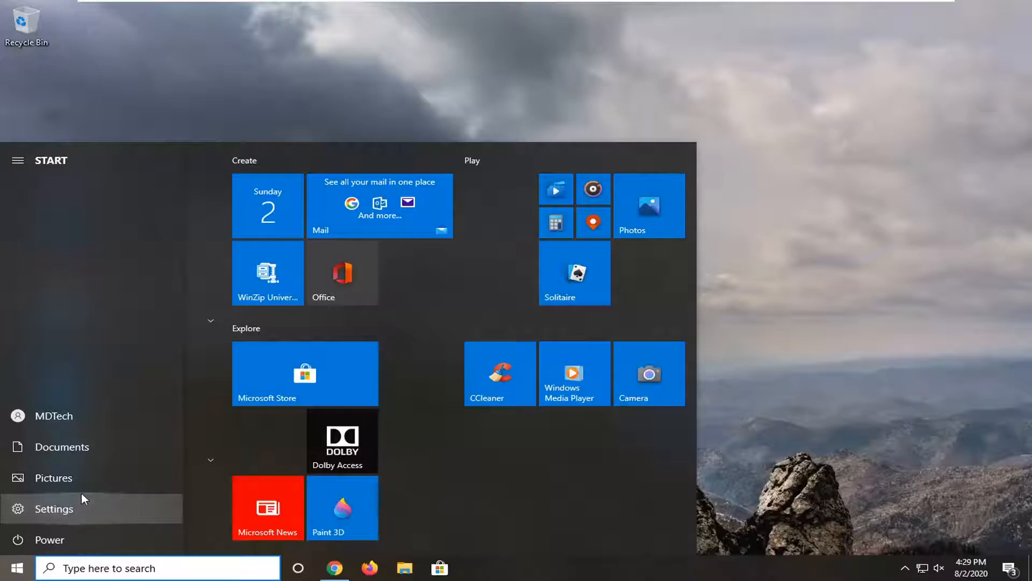
Launch Windows Settings from the Start menu's gear entry
left_click(54, 509)
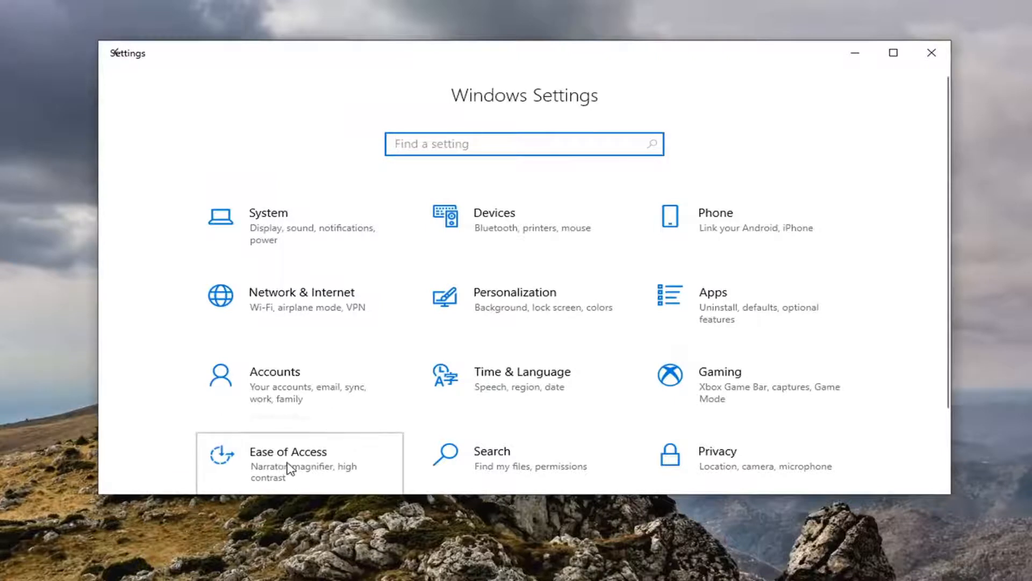
Go to the Ease of Access Display page from the Settings home
left_click(288, 465)
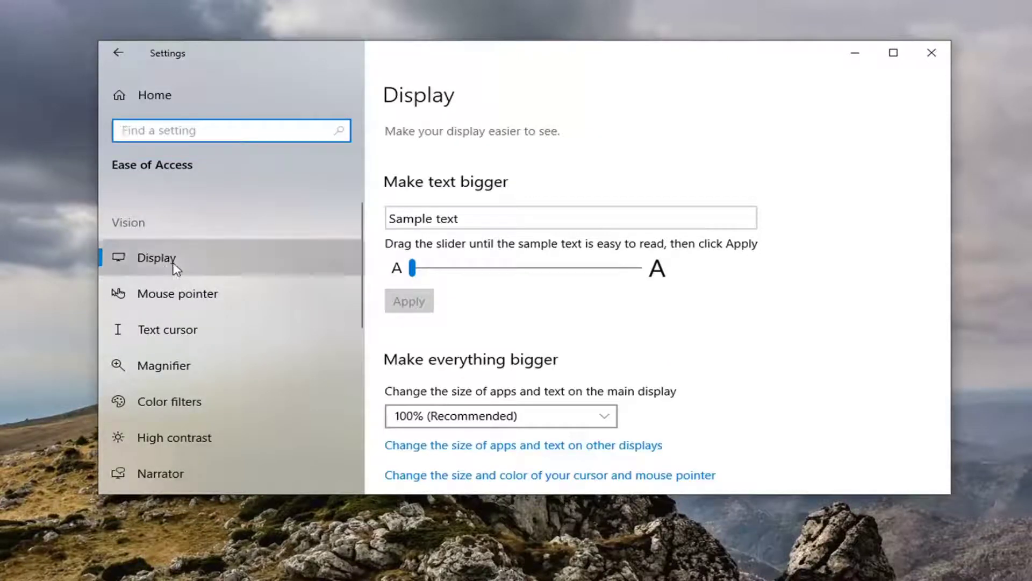
mouse_move(702, 380)
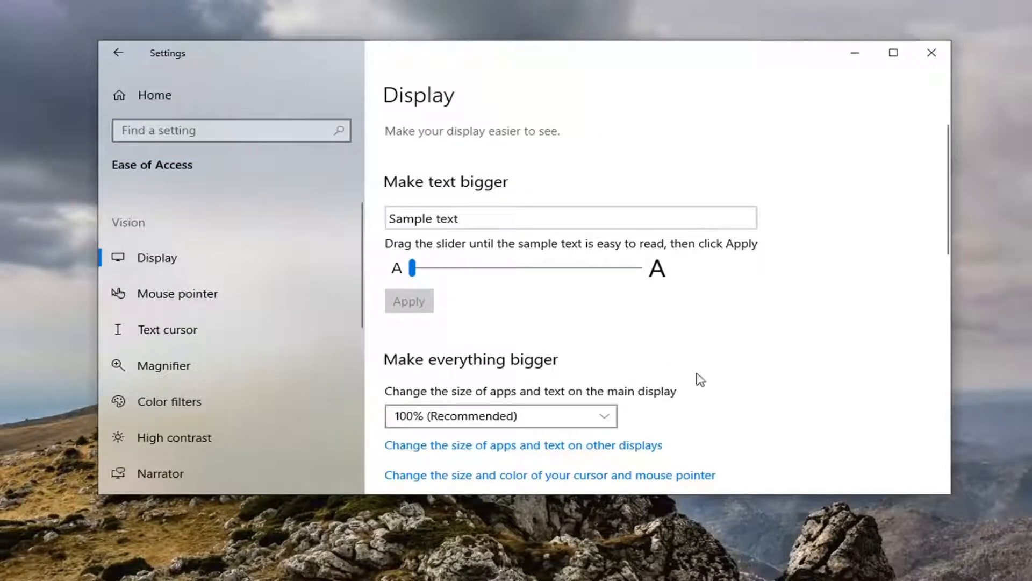
scroll("down", 3)
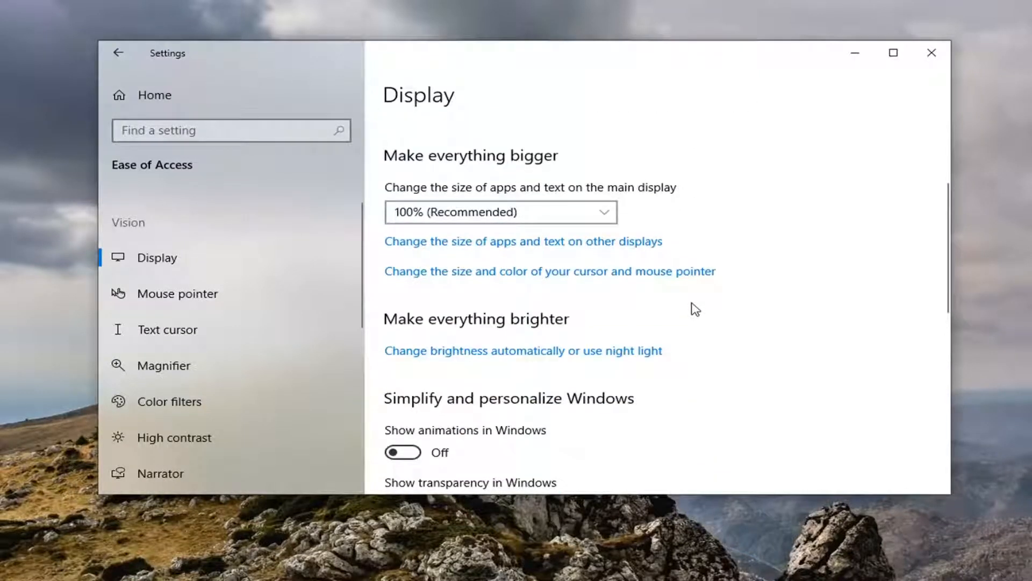
scroll("down", 3)
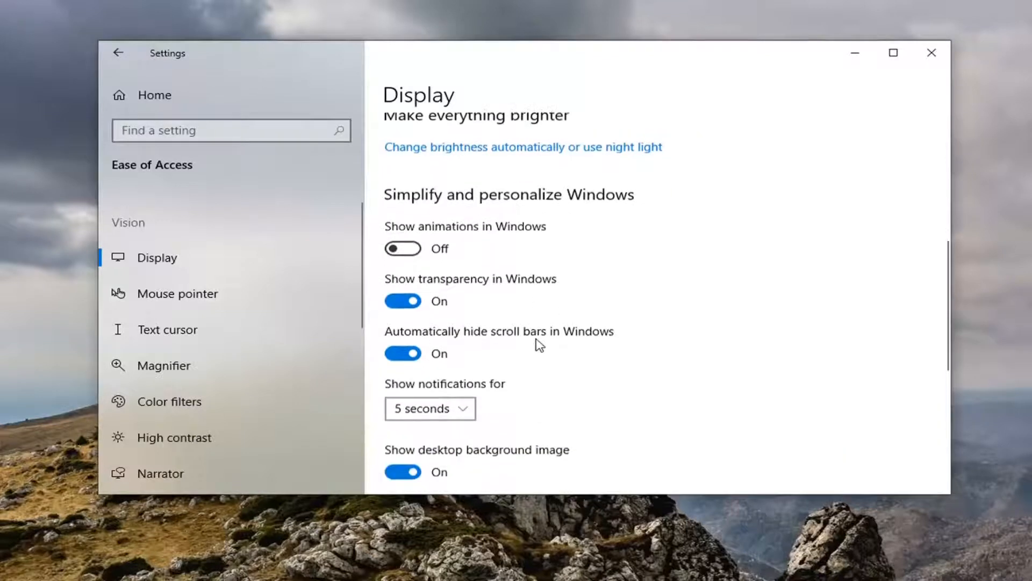
scroll("down", 3)
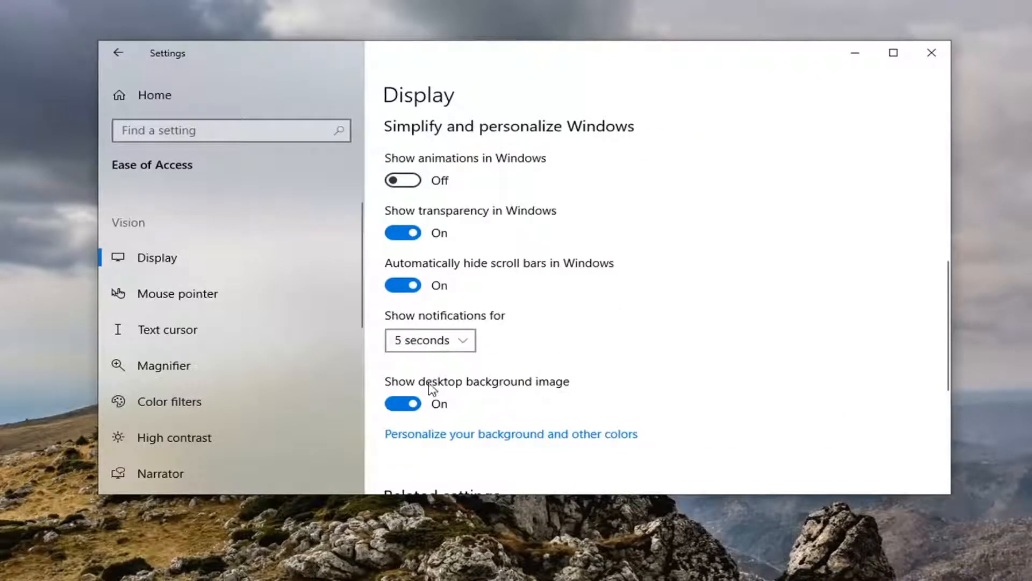
scroll("up", 3)
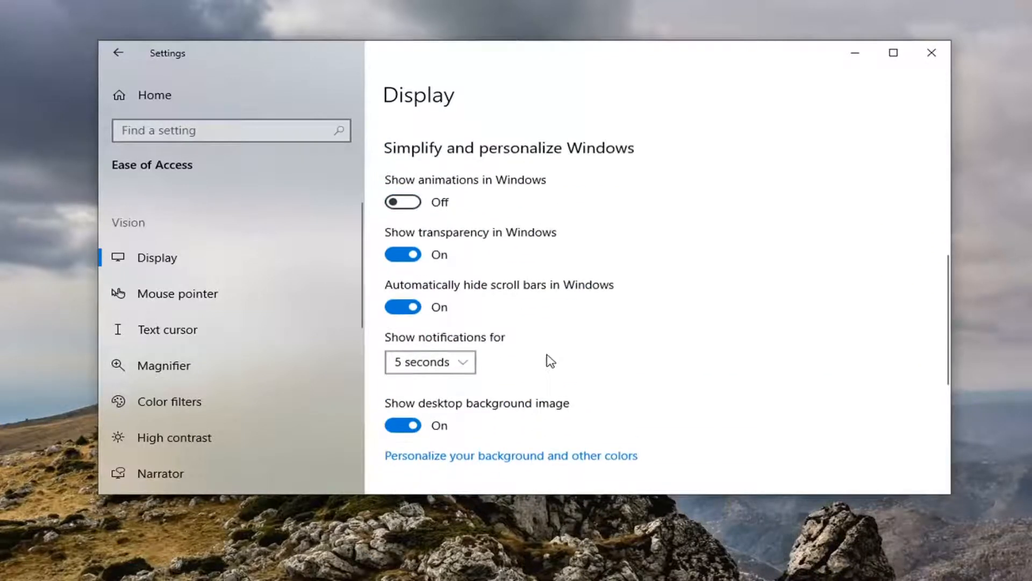
mouse_move(606, 345)
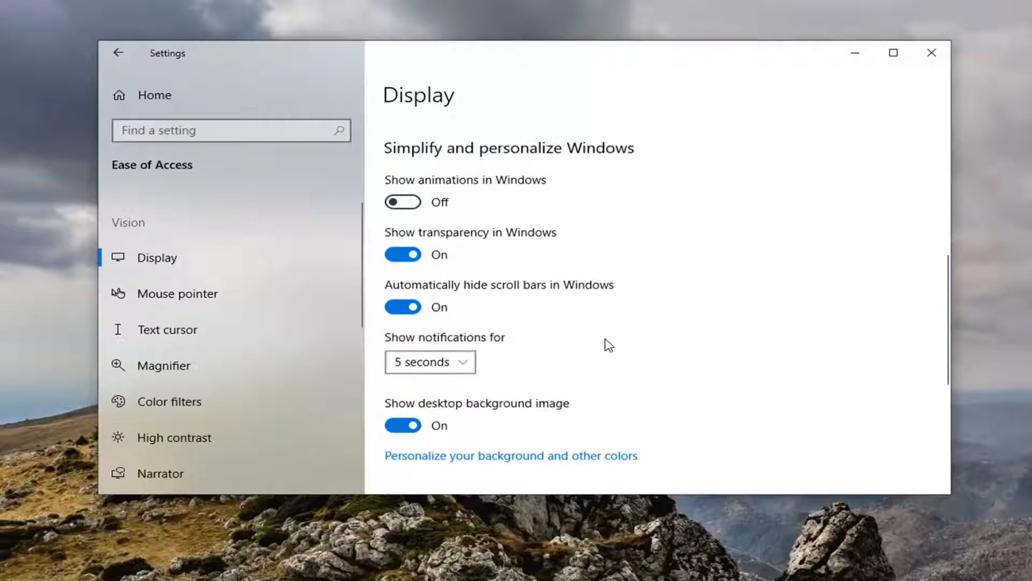
scroll("down", 3)
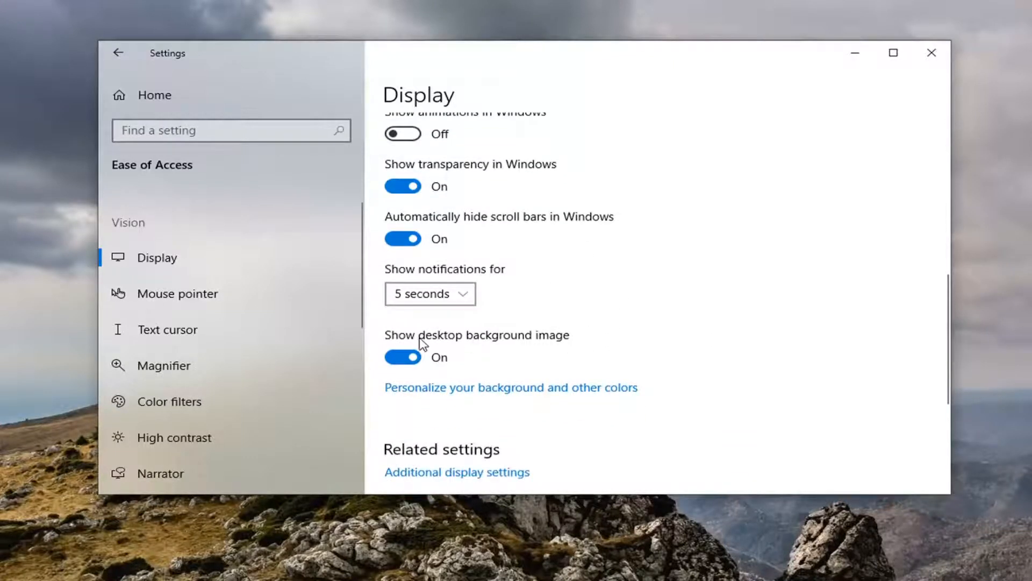
Switch 'Show desktop background image' Off then On again, and close Settings
left_click(402, 357)
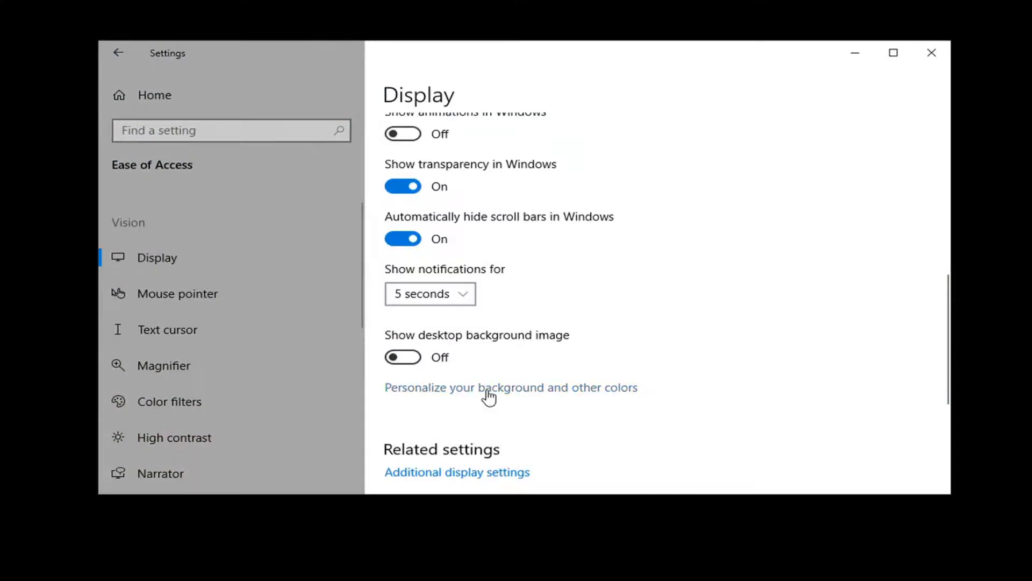
left_click(402, 357)
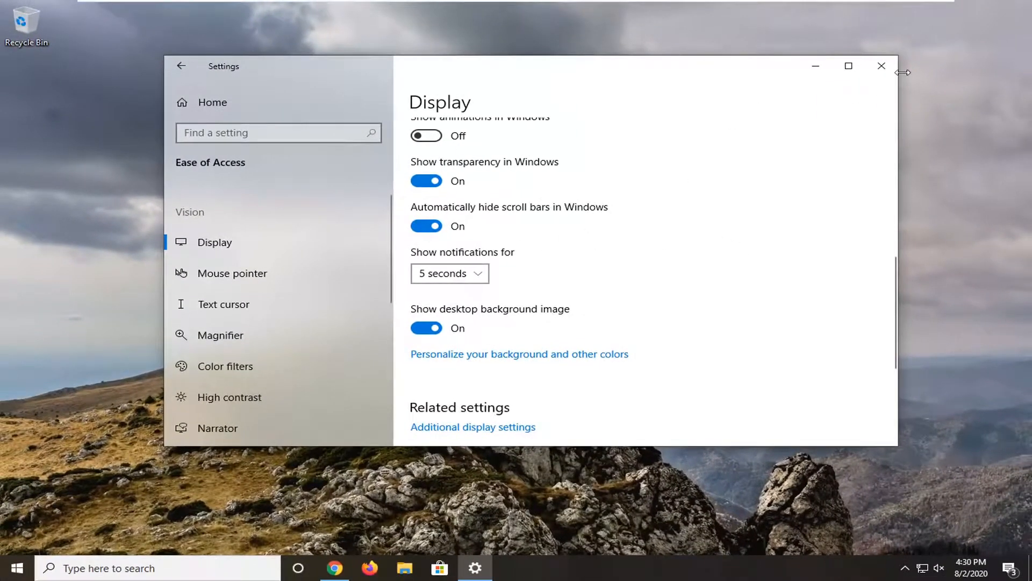
left_click(881, 66)
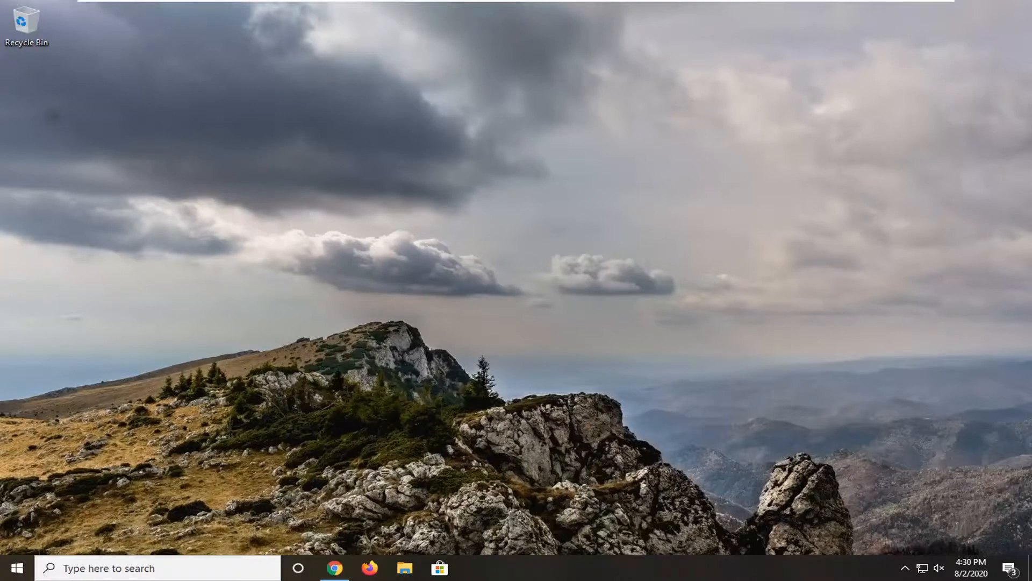